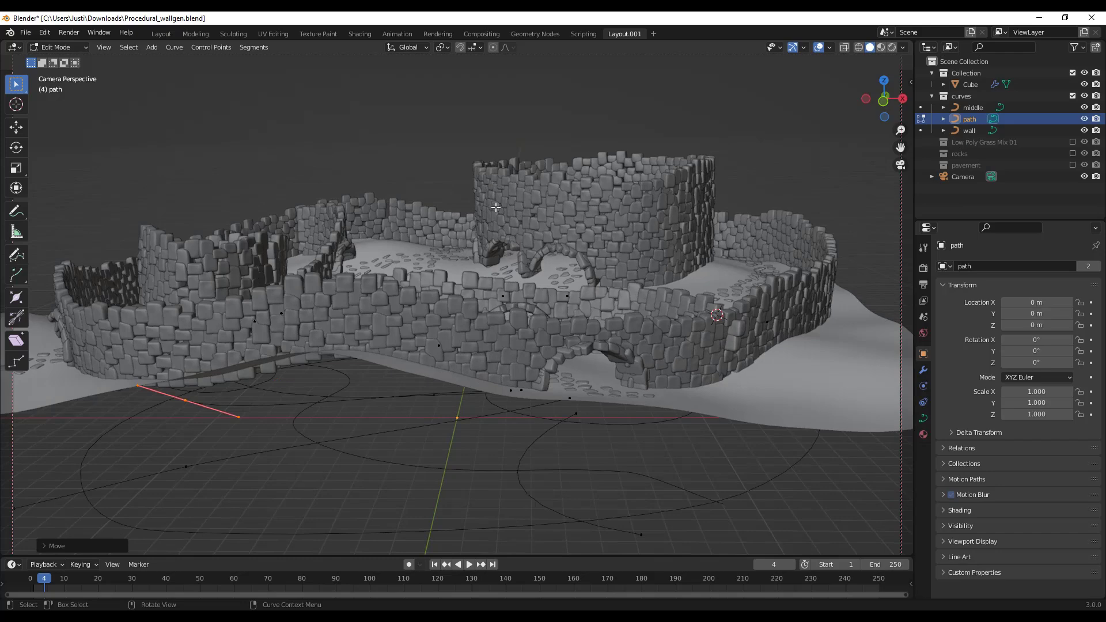
mouse_move(584, 243)
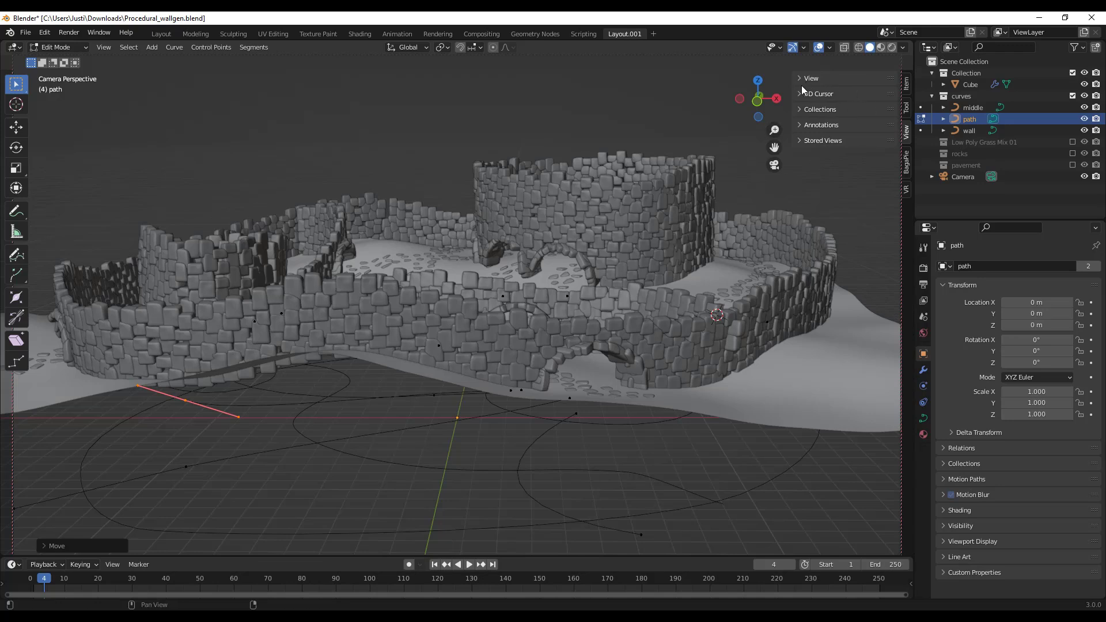
click(810, 77)
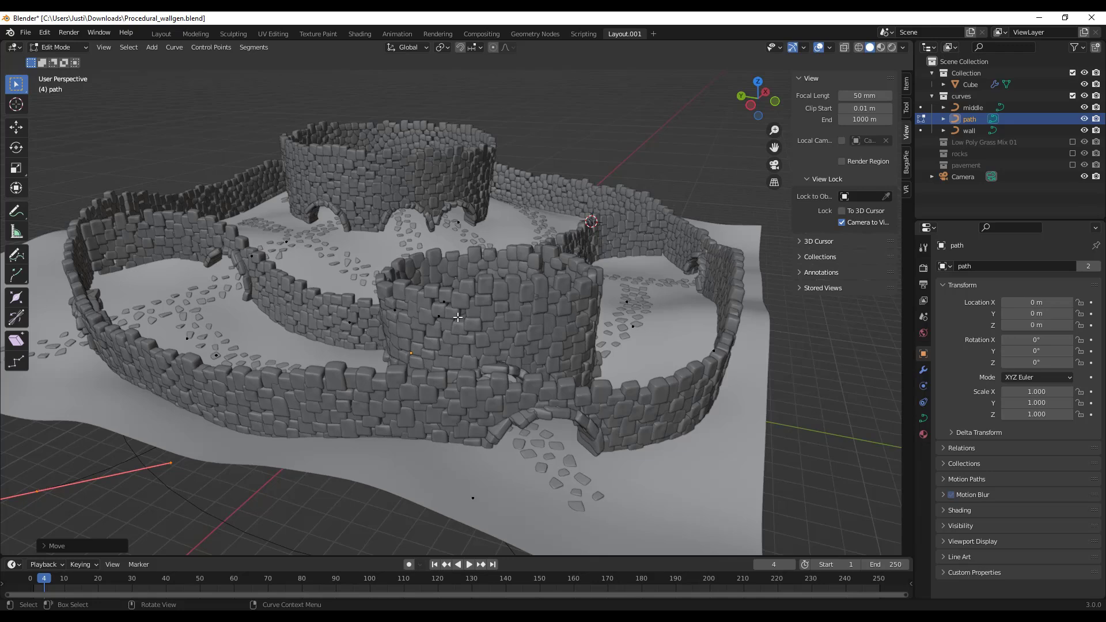
mouse_move(842, 225)
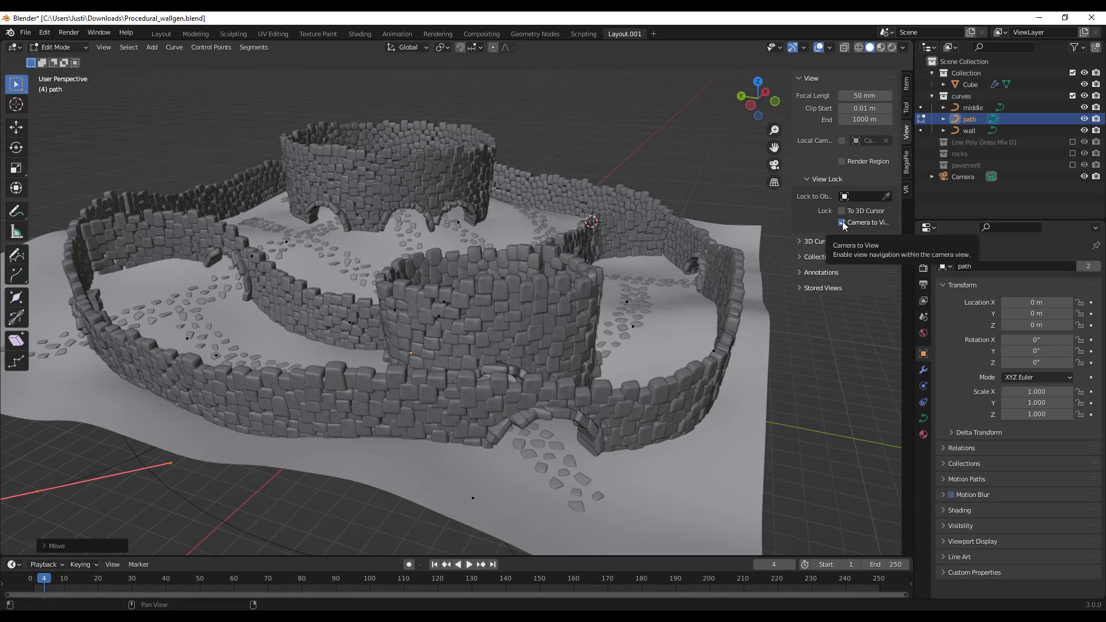
Enable Lock Camera to View so viewport navigation moves the camera
click(843, 223)
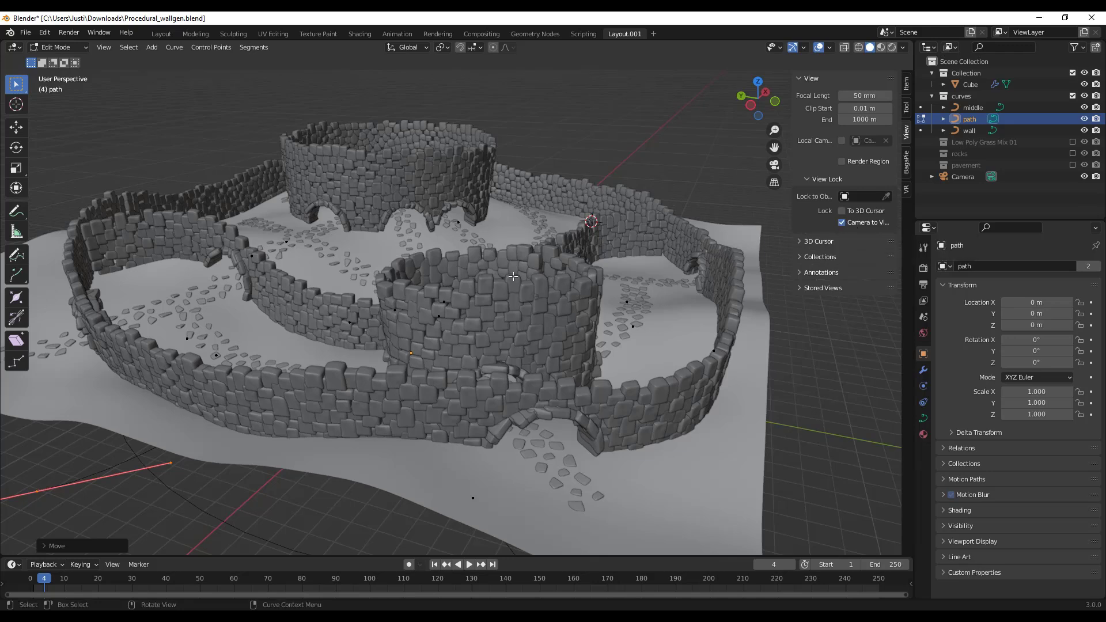
mouse_move(530, 355)
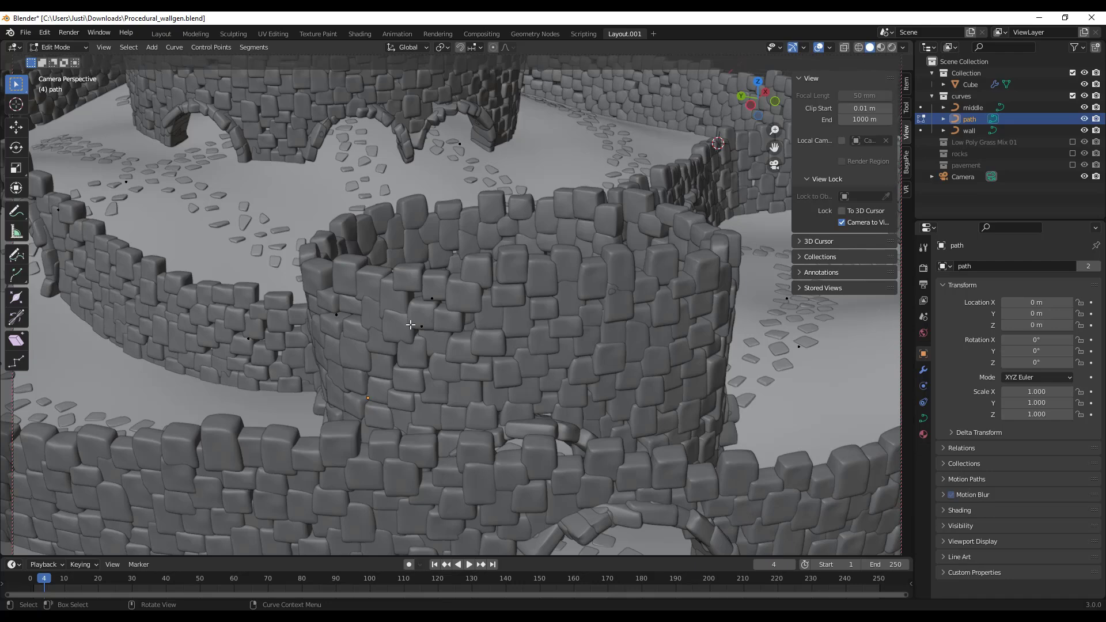
mouse_move(416, 309)
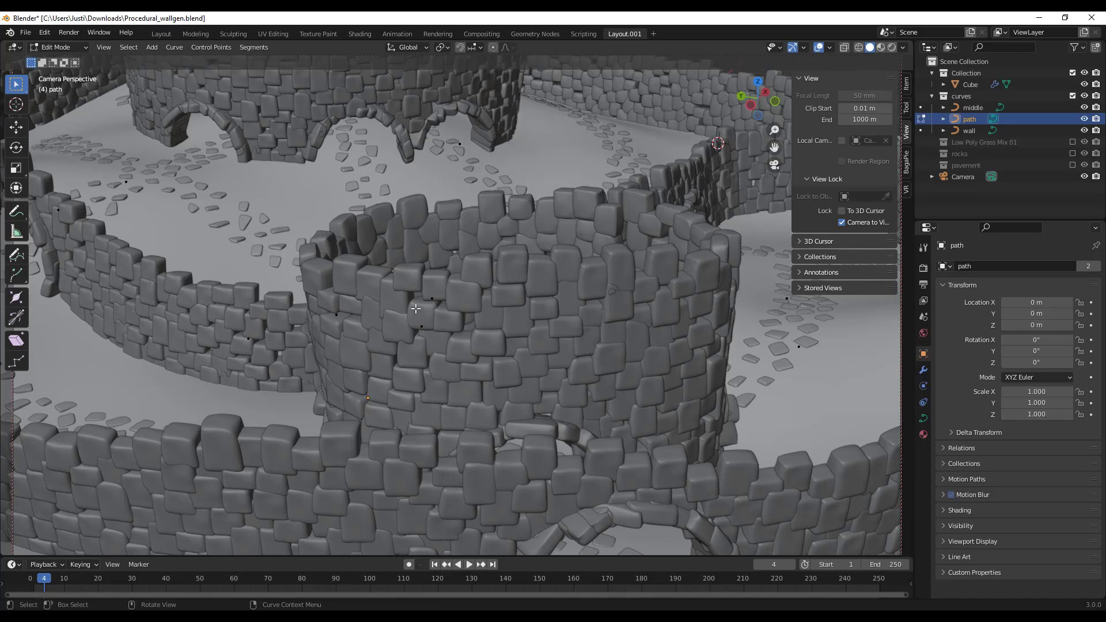